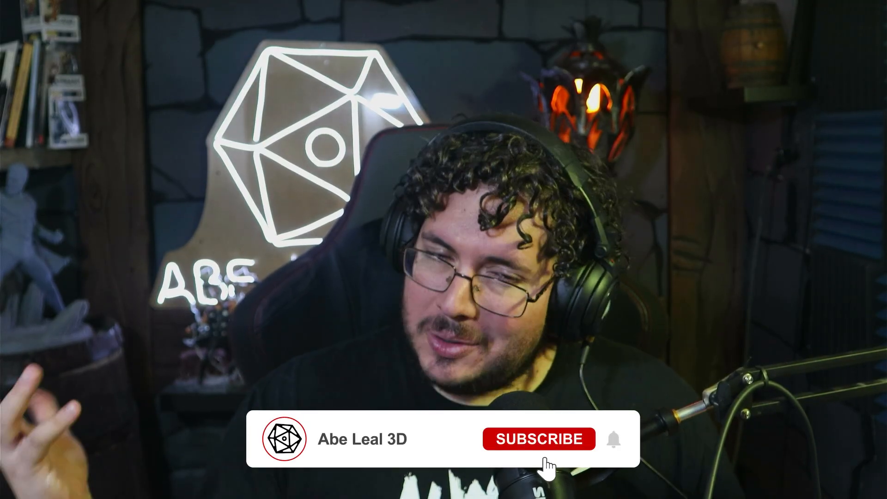
pyautogui.click(537, 439)
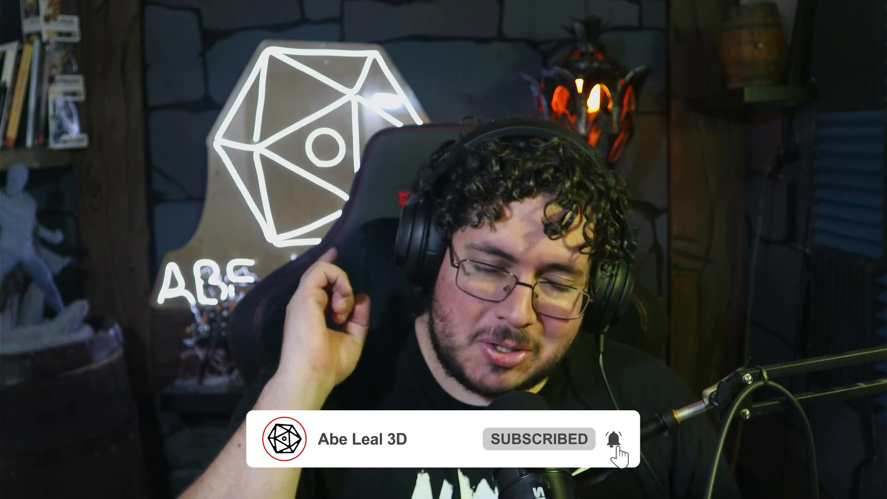